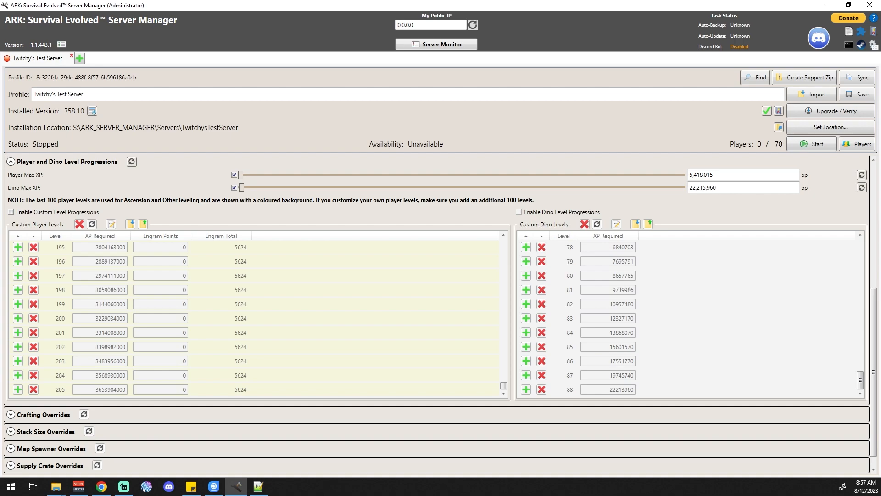
- Enable both custom player level progressions and custom dino level progressions
click(10, 212)
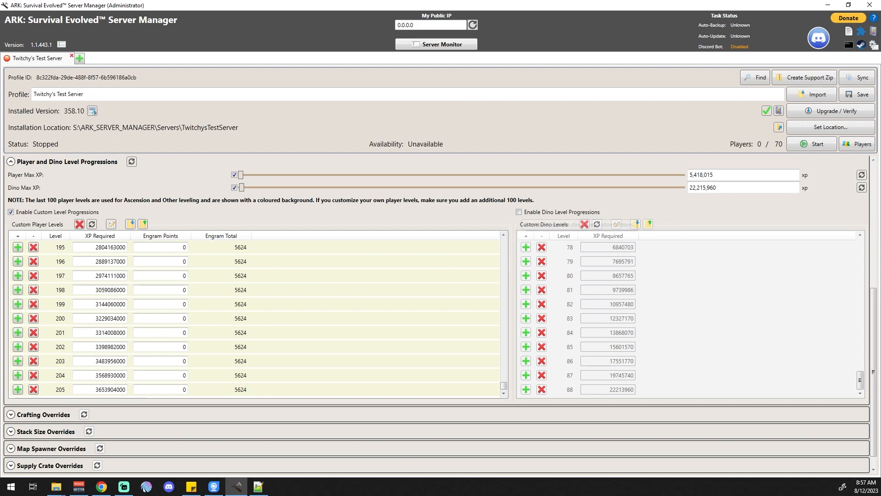
click(519, 212)
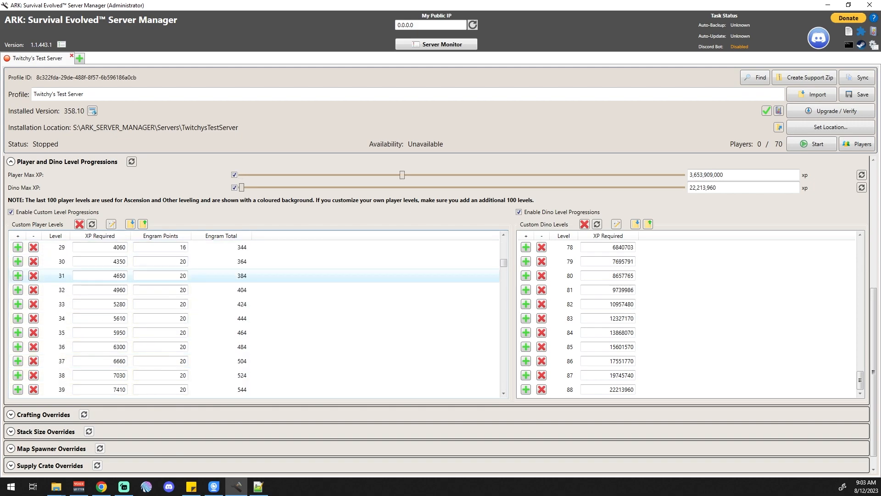
- Give player level 2 an Engram Points value of 50
scroll(down, 3)
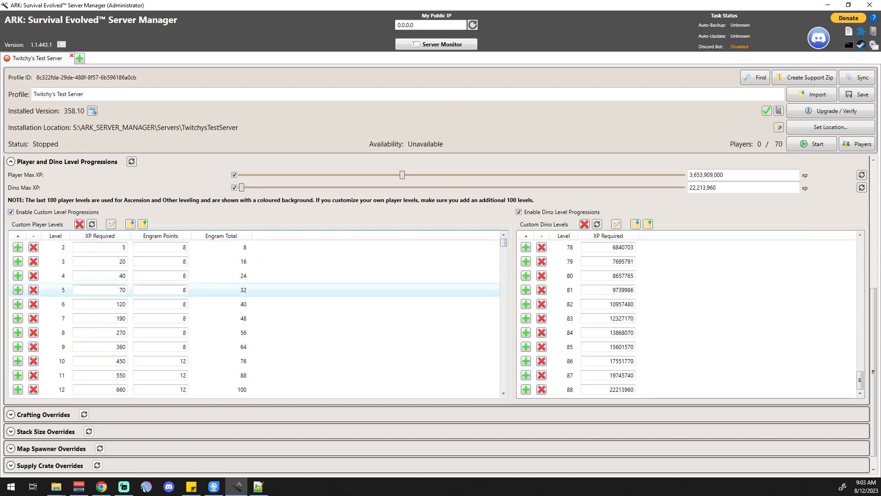
click(161, 247)
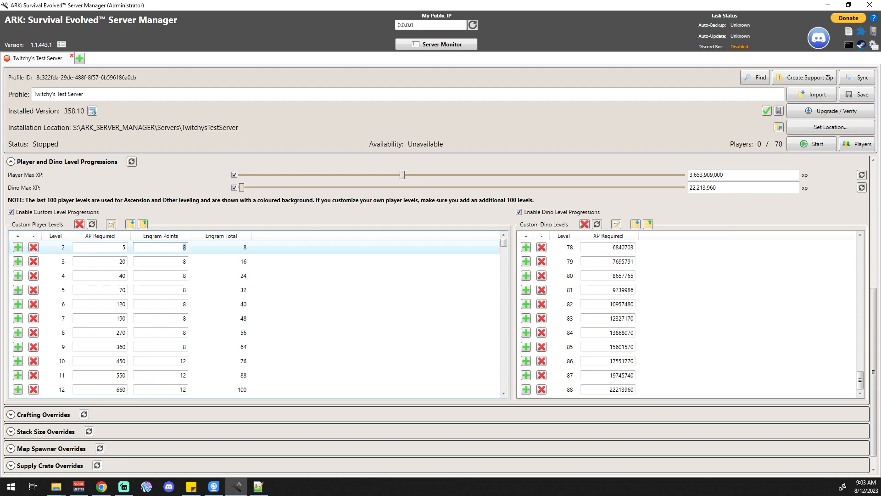
text(50)
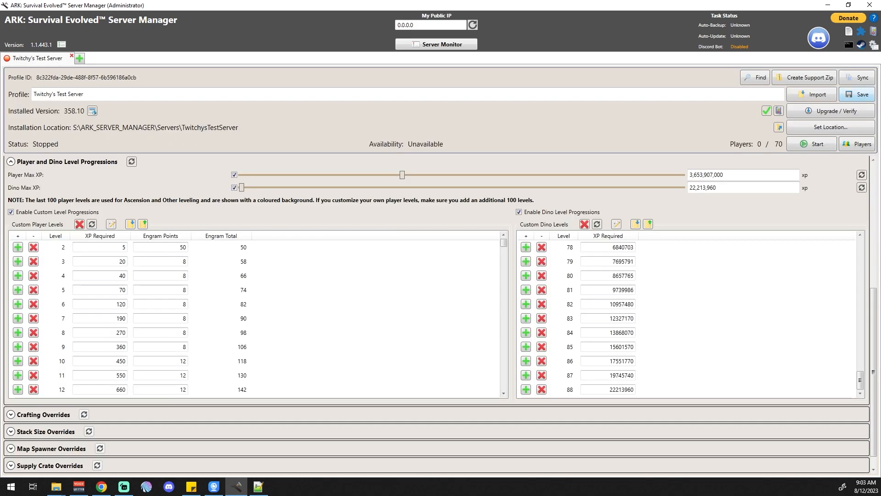
mouse_move(778, 127)
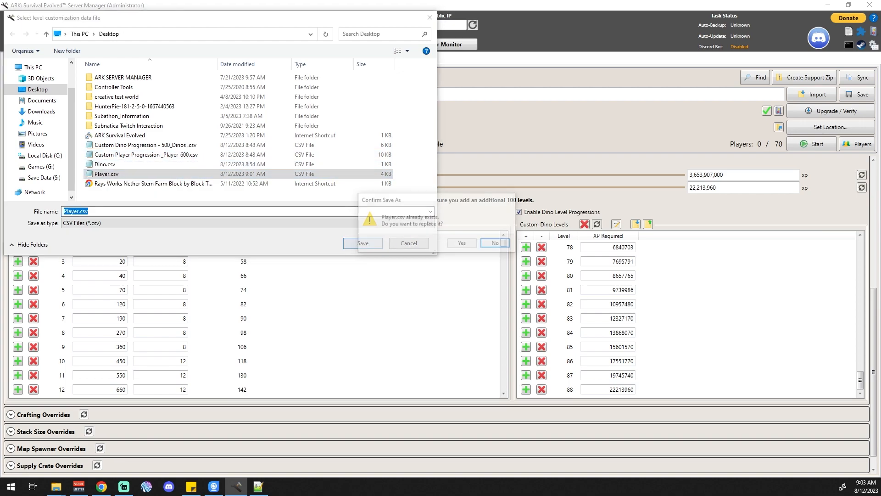
- Confirm replacing Player.csv and reload the updated file in Notepad++
click(495, 242)
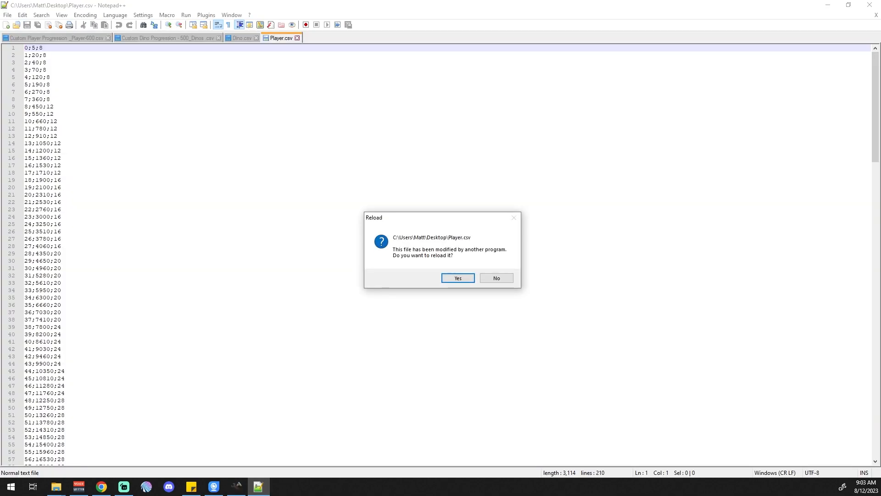
click(458, 278)
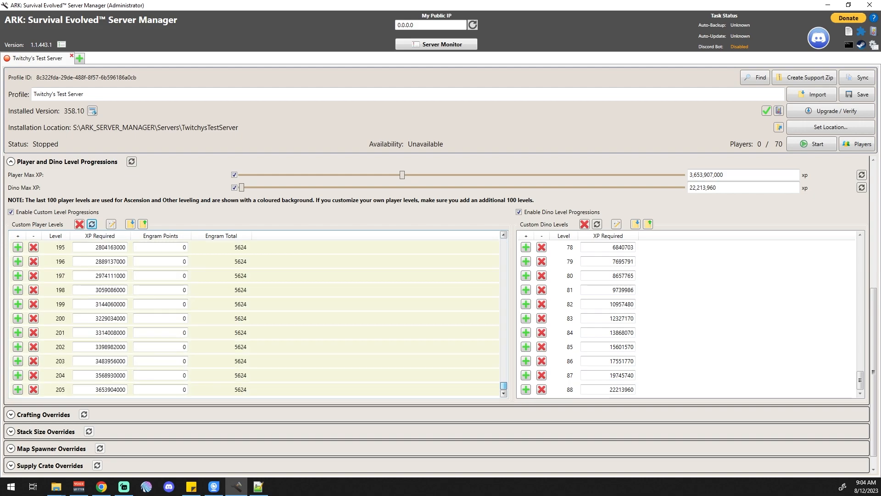
- Import player levels from Player.csv
click(110, 224)
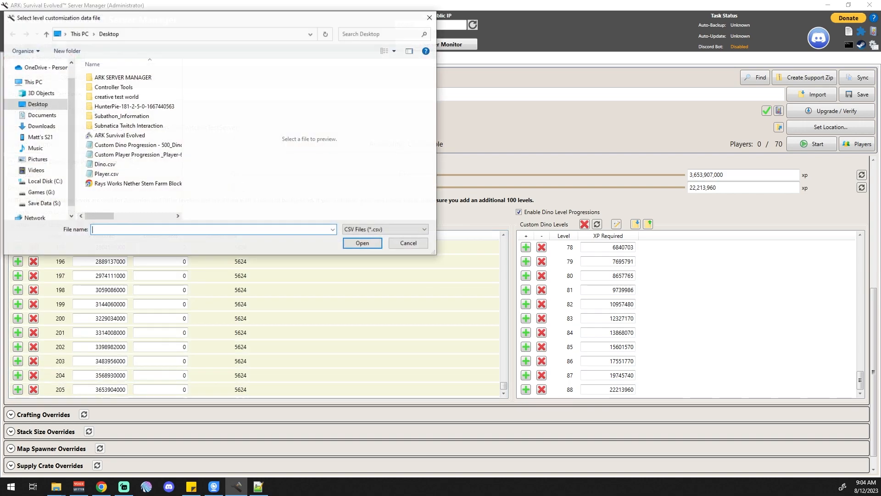
click(99, 173)
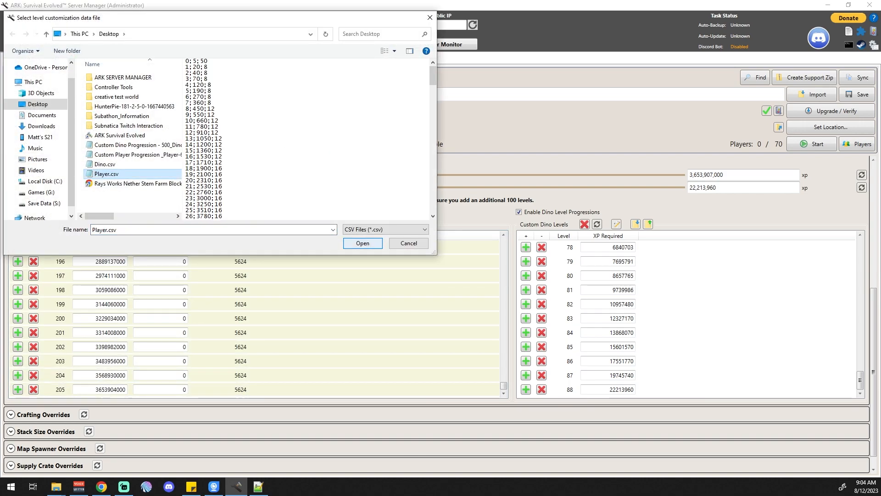
click(363, 243)
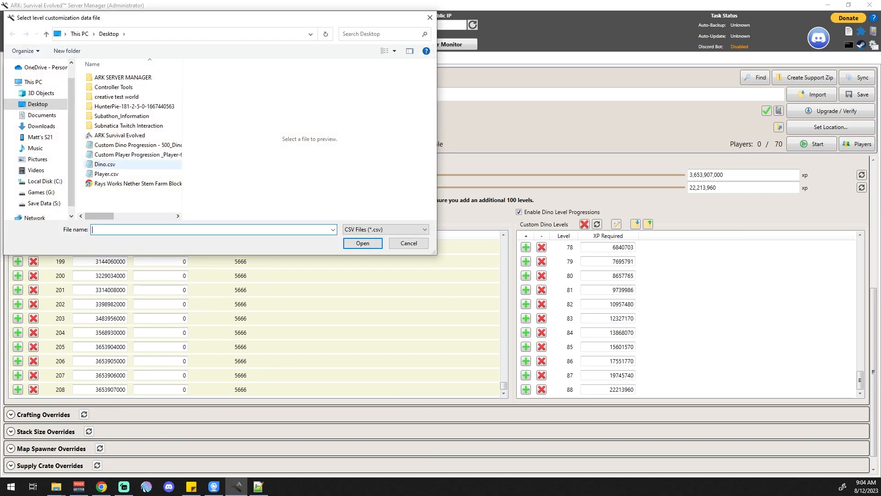
- Import the 600-level player progression file and sync Player Max XP to 5,418,015
click(133, 154)
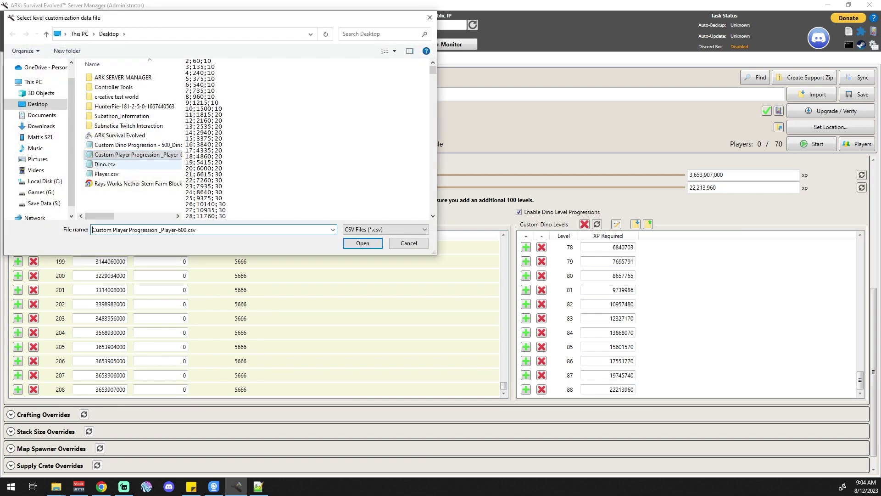
click(363, 243)
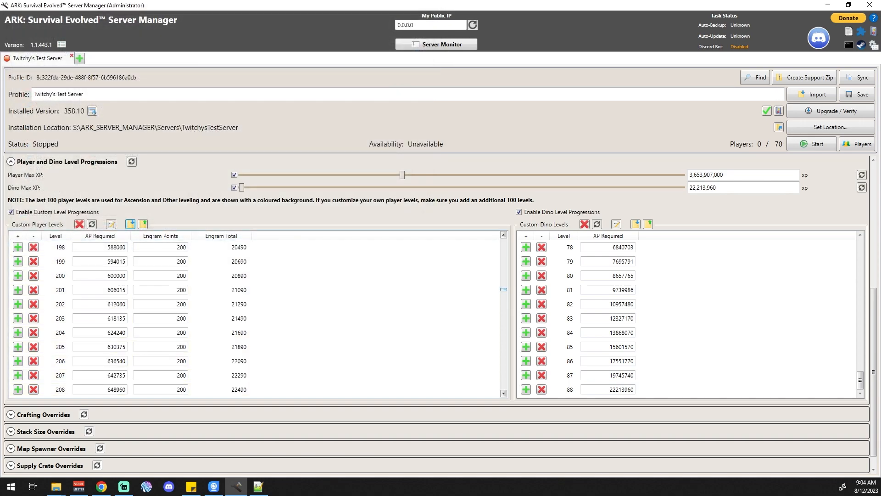
scroll(down, 3)
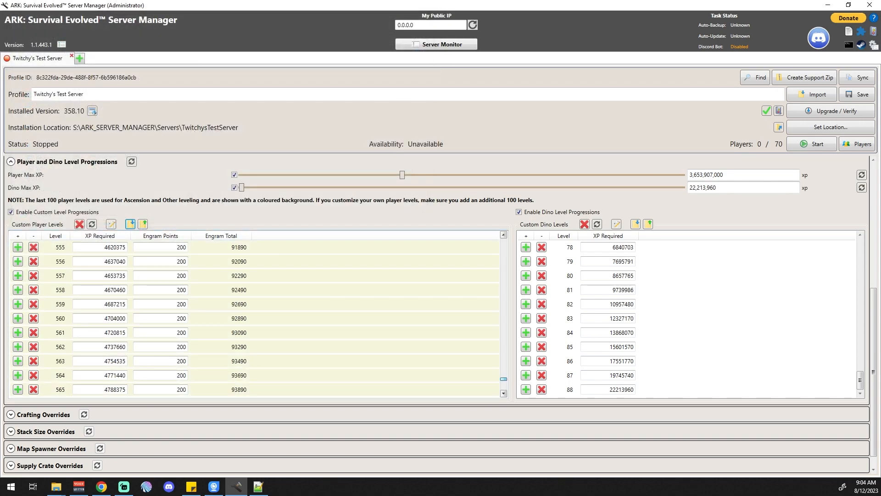
scroll(down, 3)
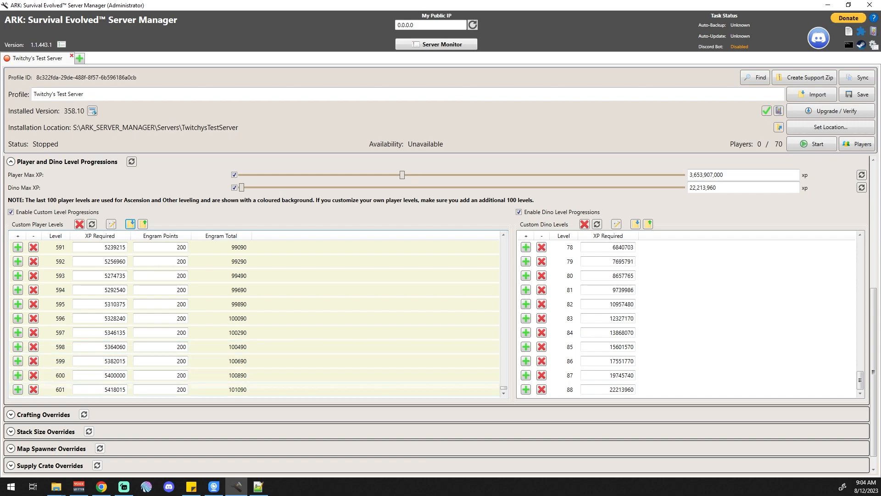
drag(402, 174, 239, 175)
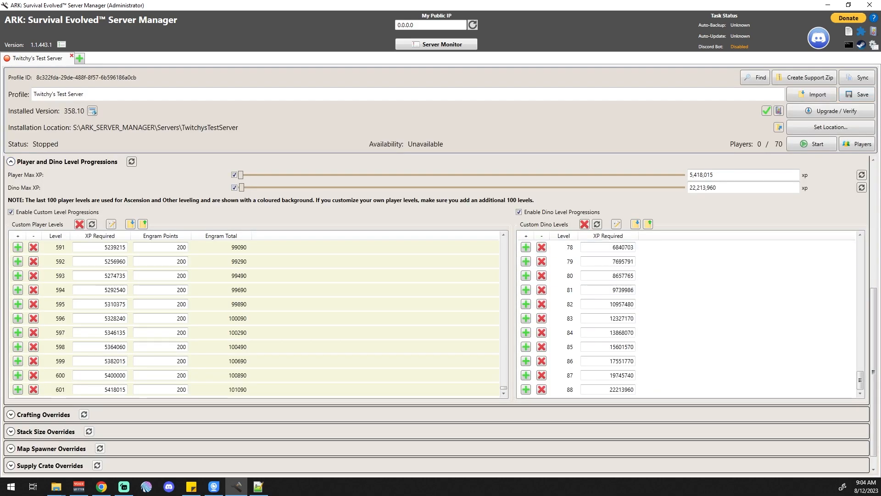
- Add another dino level after the last one
click(742, 174)
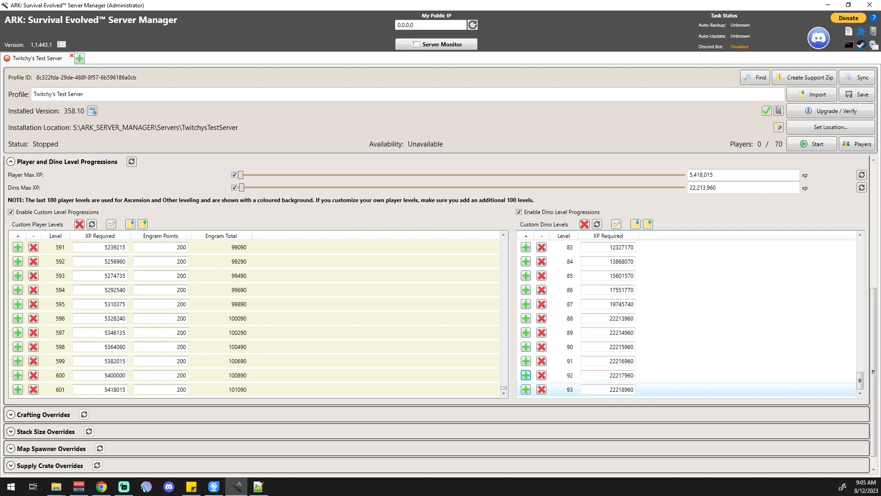
- Export the dino levels, extended to 95, to a CSV file
scroll(down, 3)
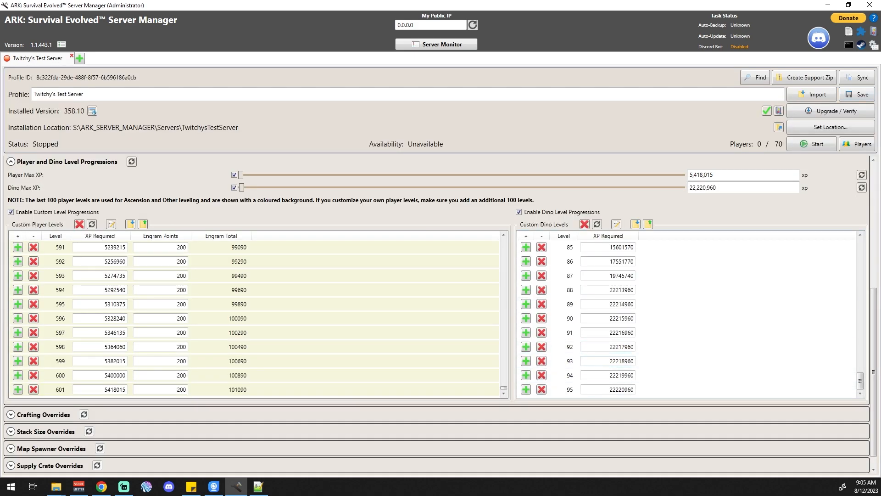
click(130, 224)
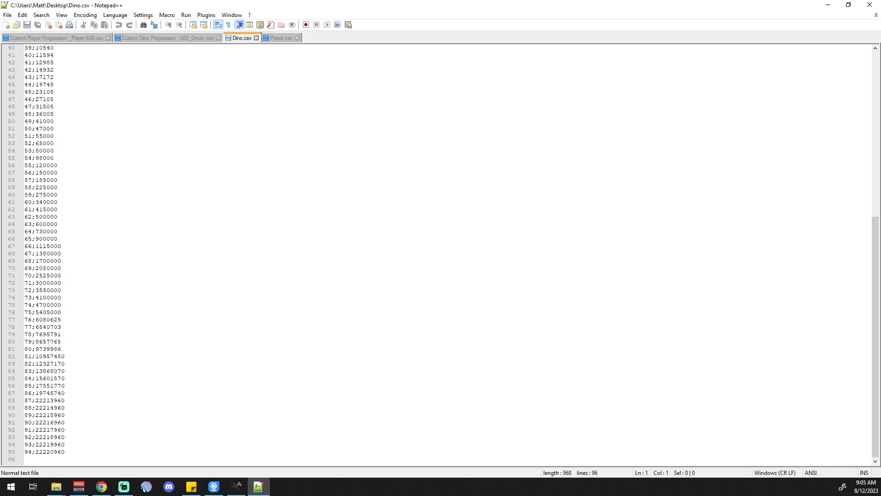
- Review Dino.csv's final entry 94;22220960, then return to the server manager
click(32, 451)
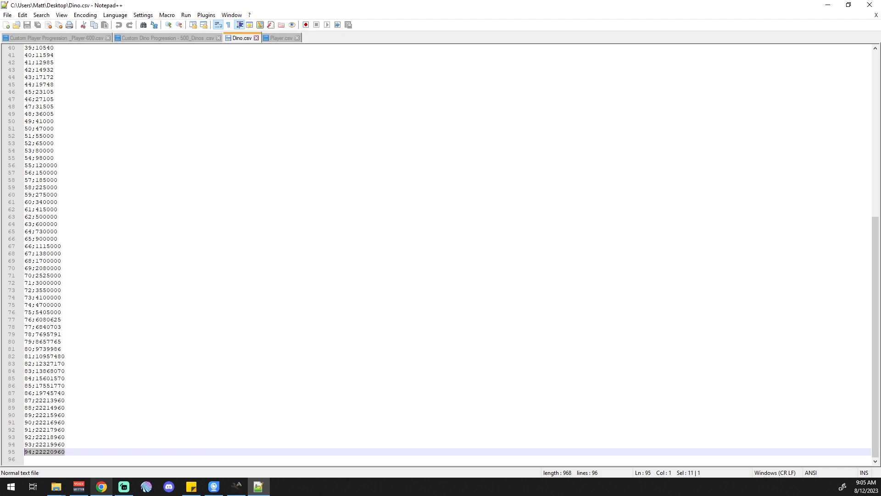
click(258, 486)
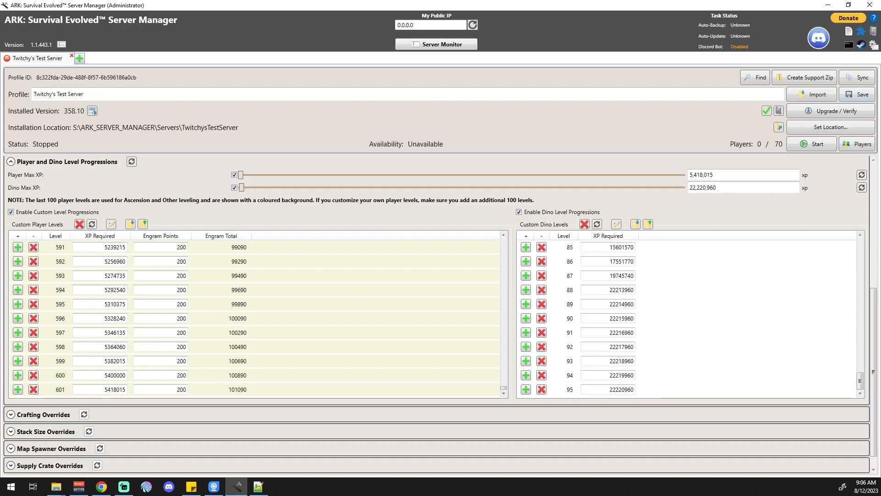
mouse_move(634, 224)
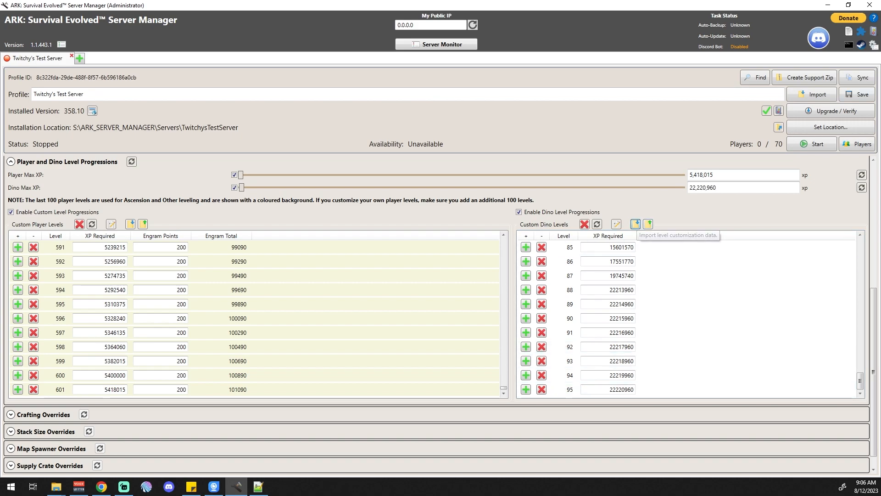
- Import the 500-level custom dino progression CSV, extending dino levels to 501
click(635, 224)
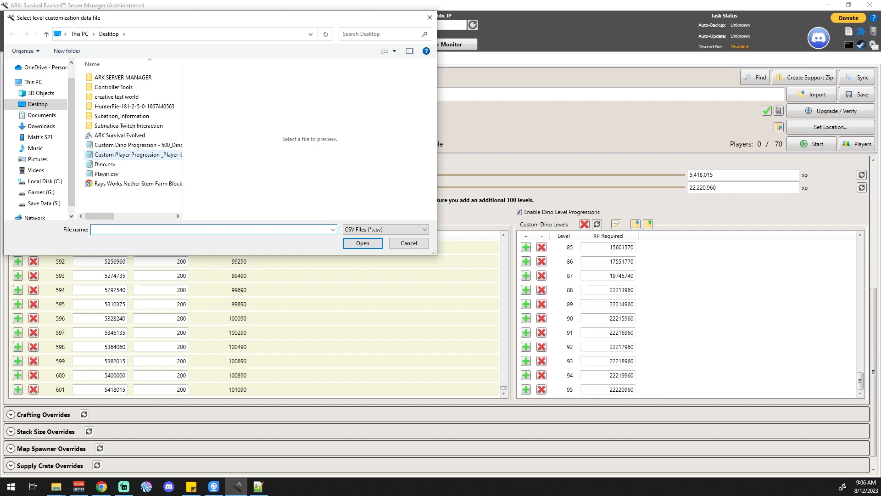
click(363, 243)
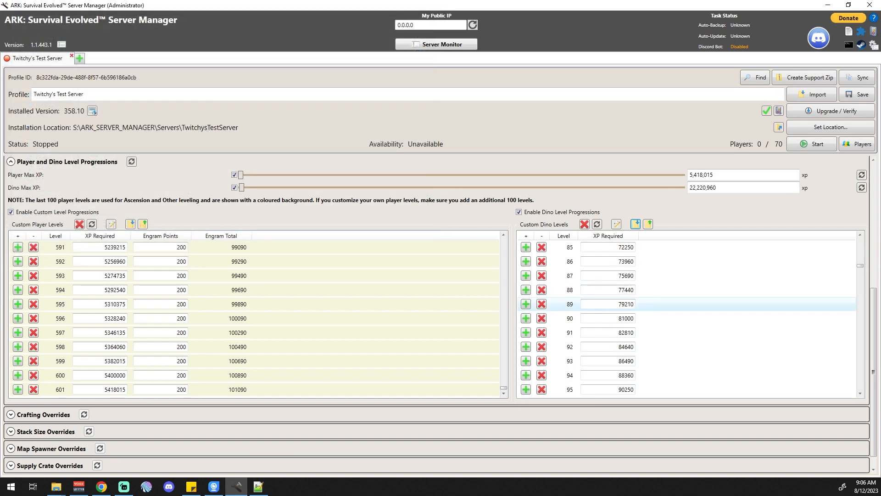
scroll(down, 3)
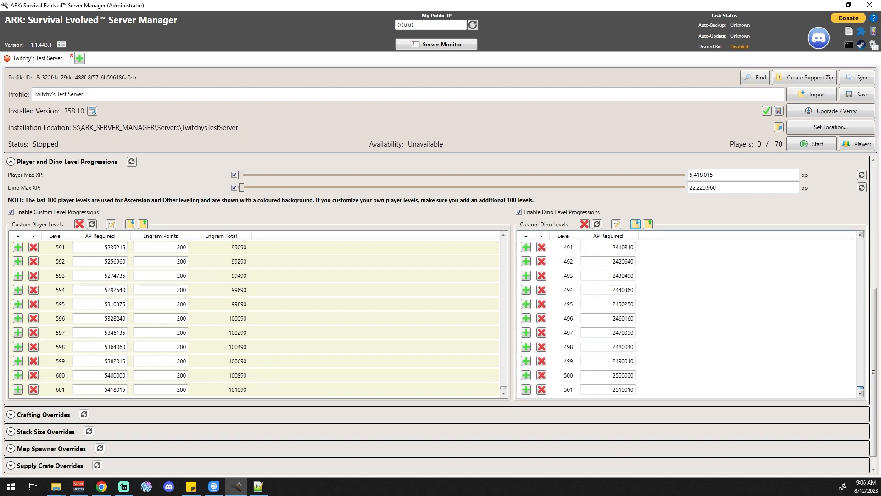